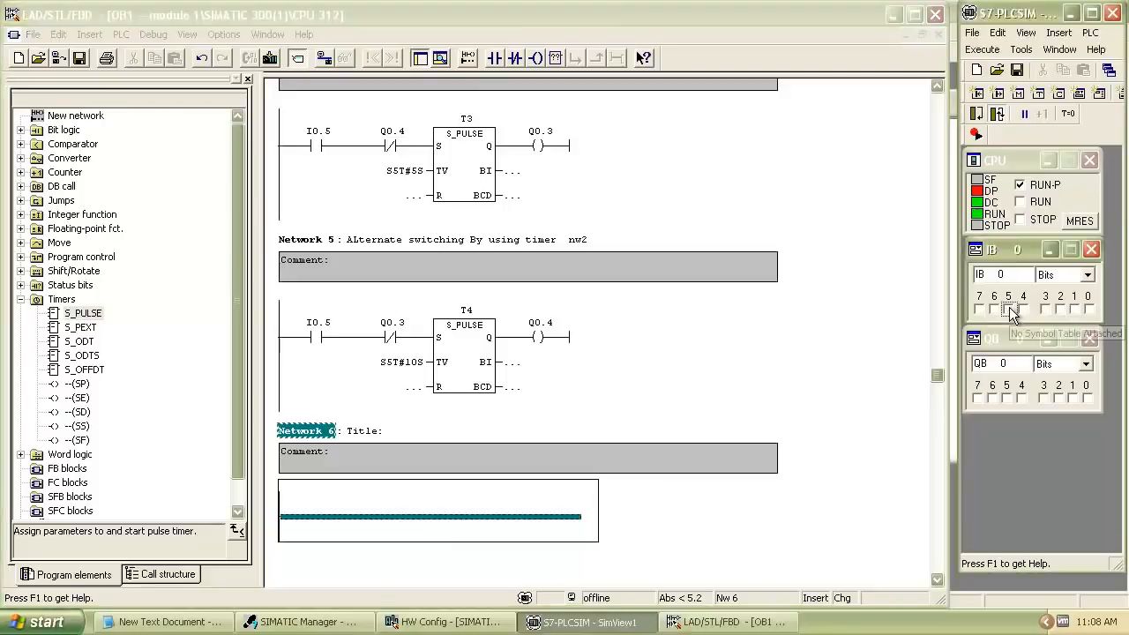
{"action": "mouse_move", "coordinate": [280, 501]}
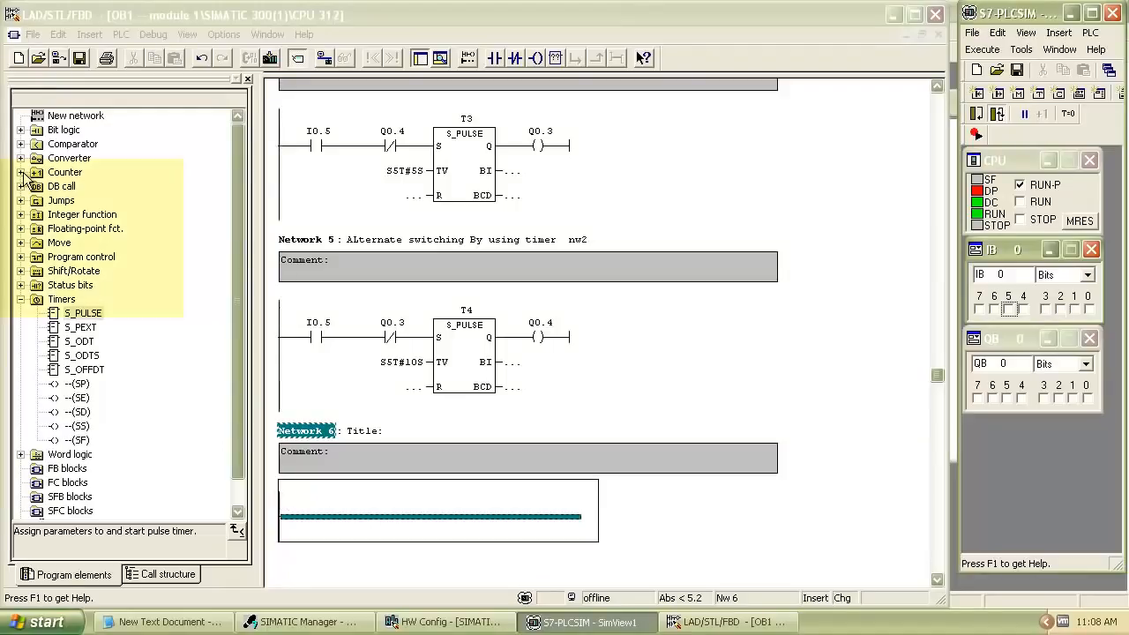
- Expand the Counter group in the Program elements tree to reach the S_CU up counter
{"action": "left_click", "coordinate": [63, 173]}
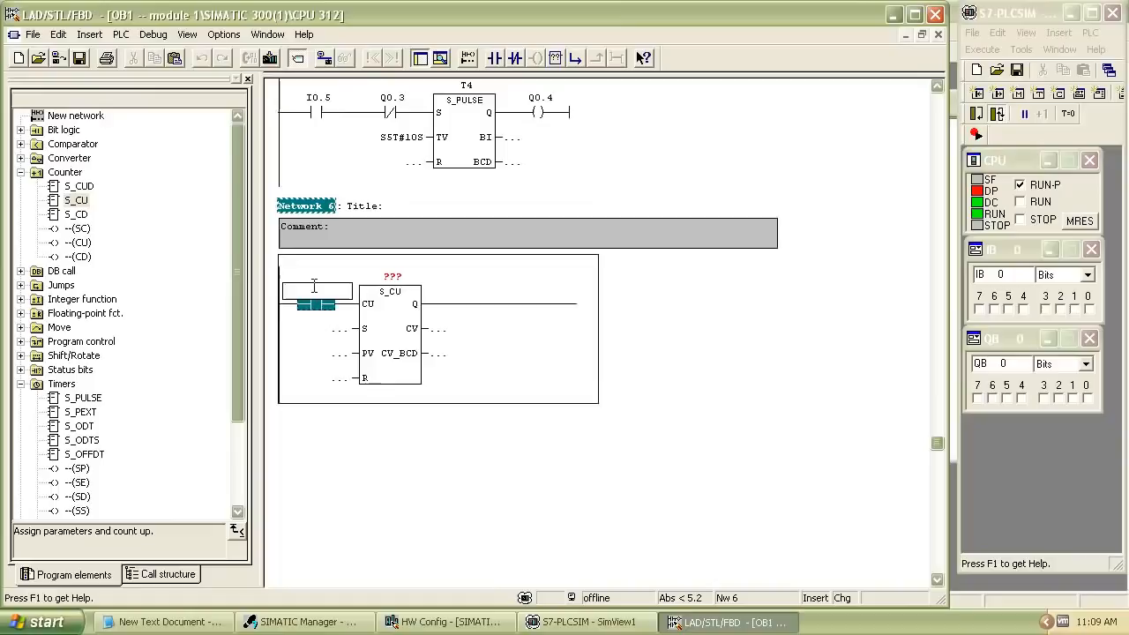
- Assign Q0.4 to CU, number the counter C1 and write its count to MW0
{"action": "type", "text": "Q0.4"}
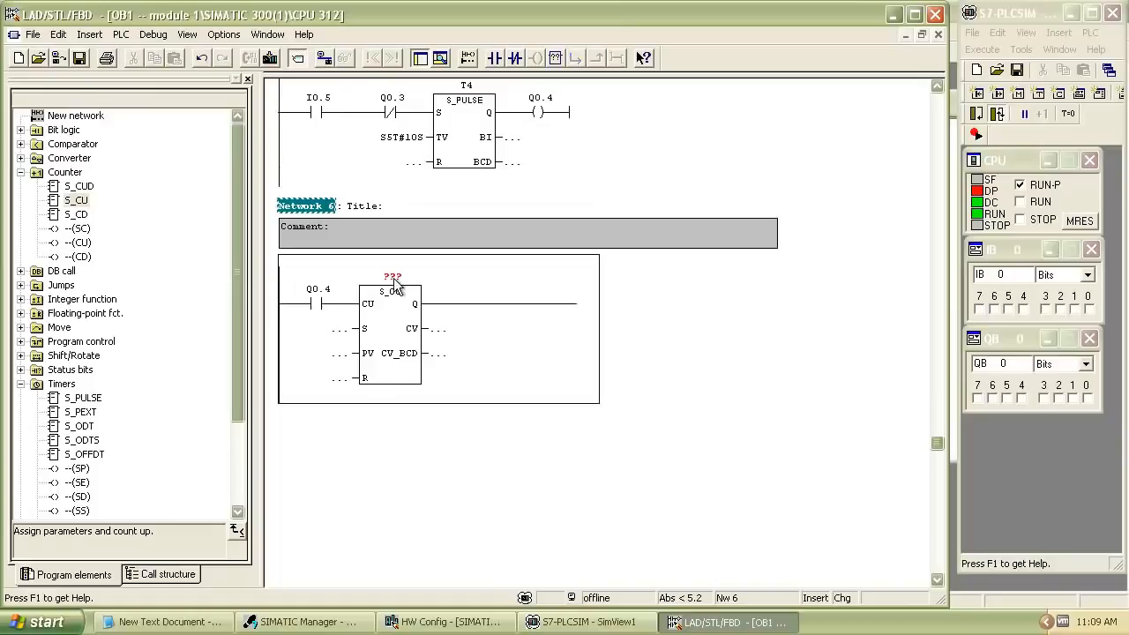
{"action": "left_click", "coordinate": [392, 279]}
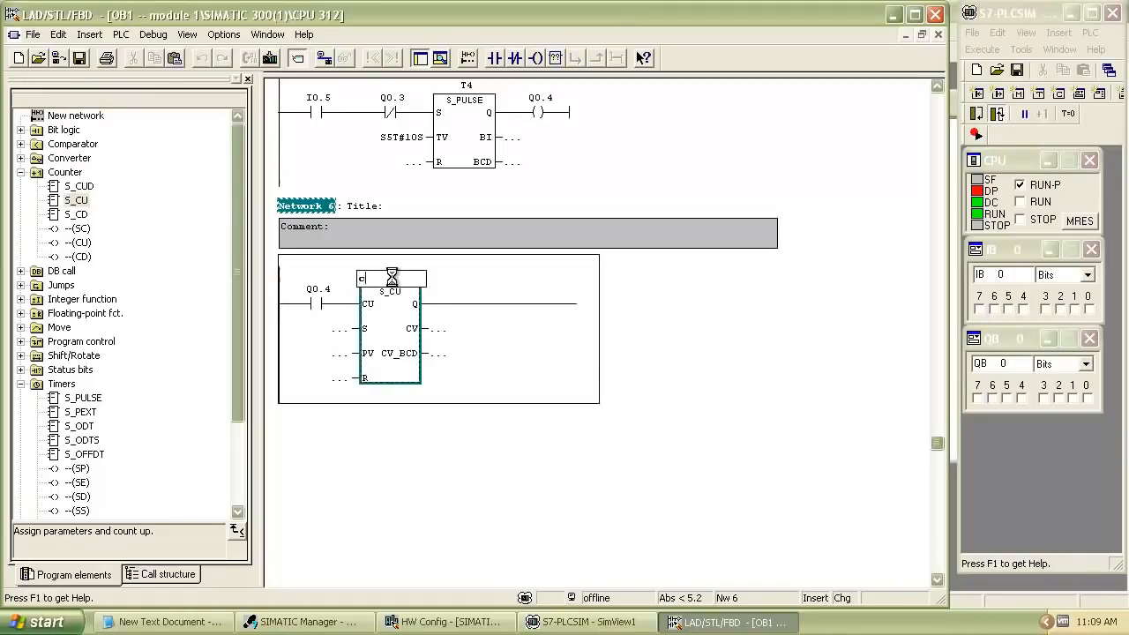
{"action": "type", "text": "1"}
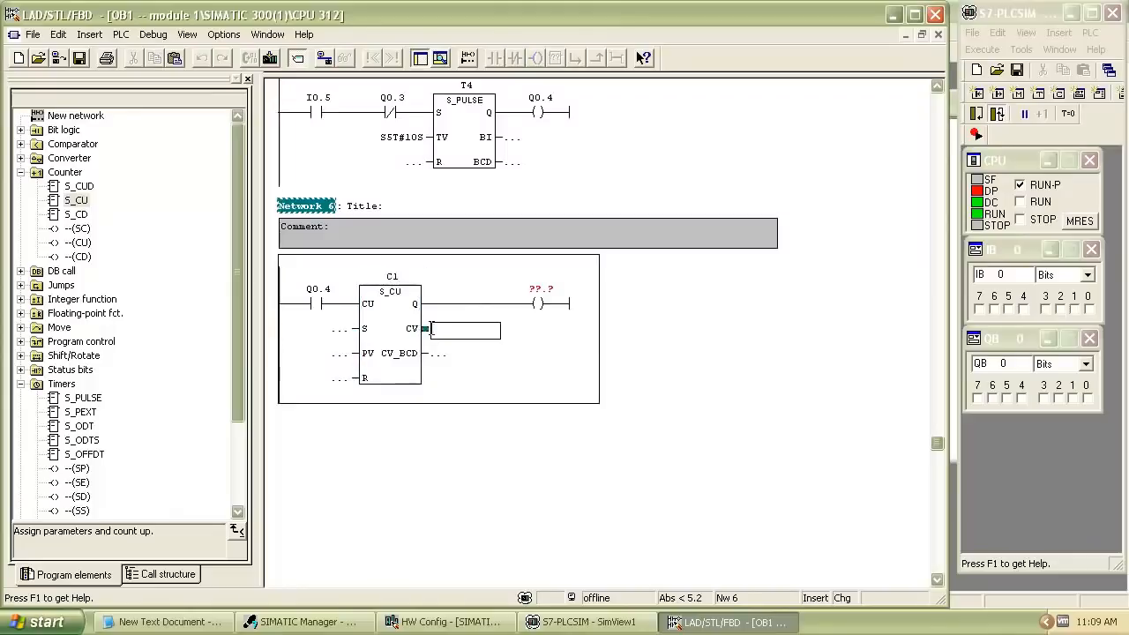
{"action": "type", "text": "m"}
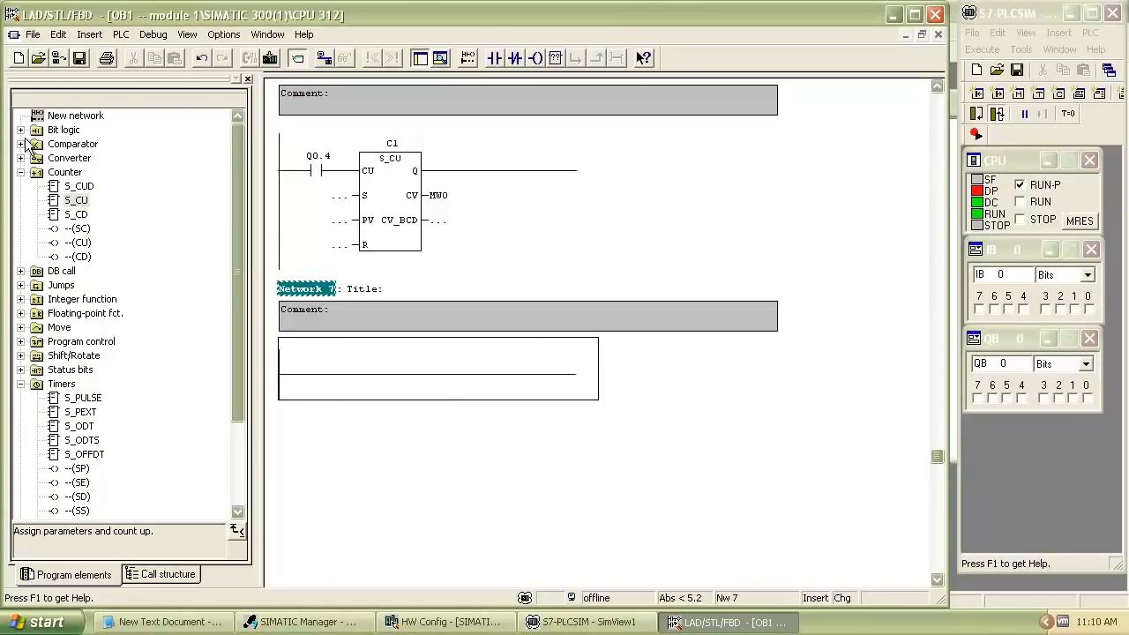
- Insert an EQ_I comparator in network 7 comparing MW0 with 5
{"action": "left_click", "coordinate": [21, 144]}
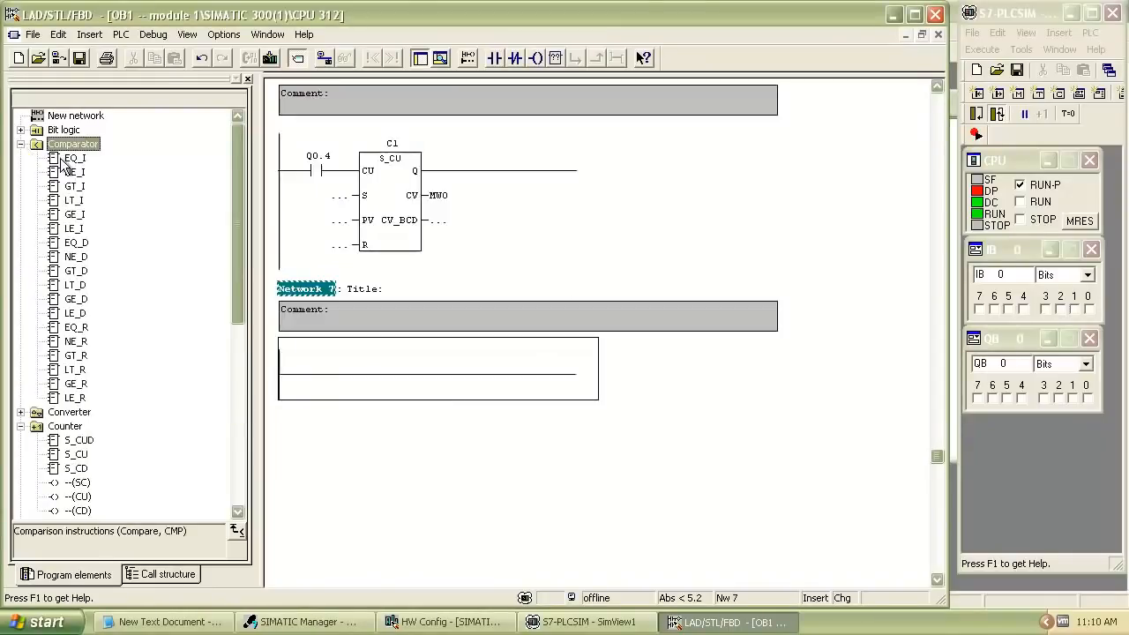
{"action": "double_click", "coordinate": [74, 158]}
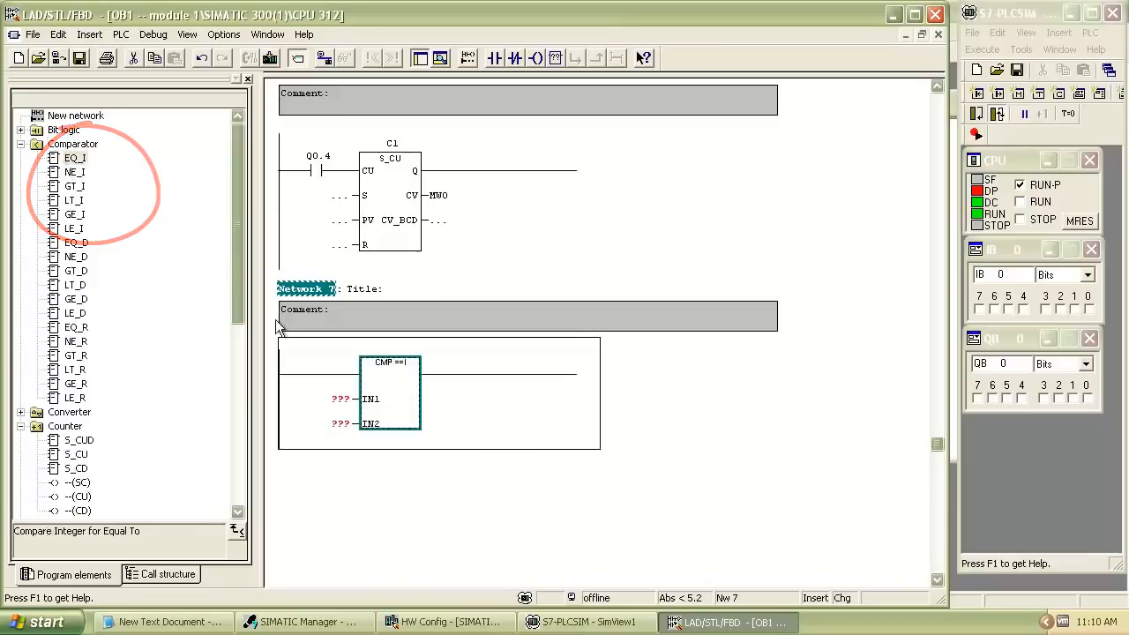
{"action": "left_click", "coordinate": [318, 399]}
{"action": "type", "text": "MW0"}
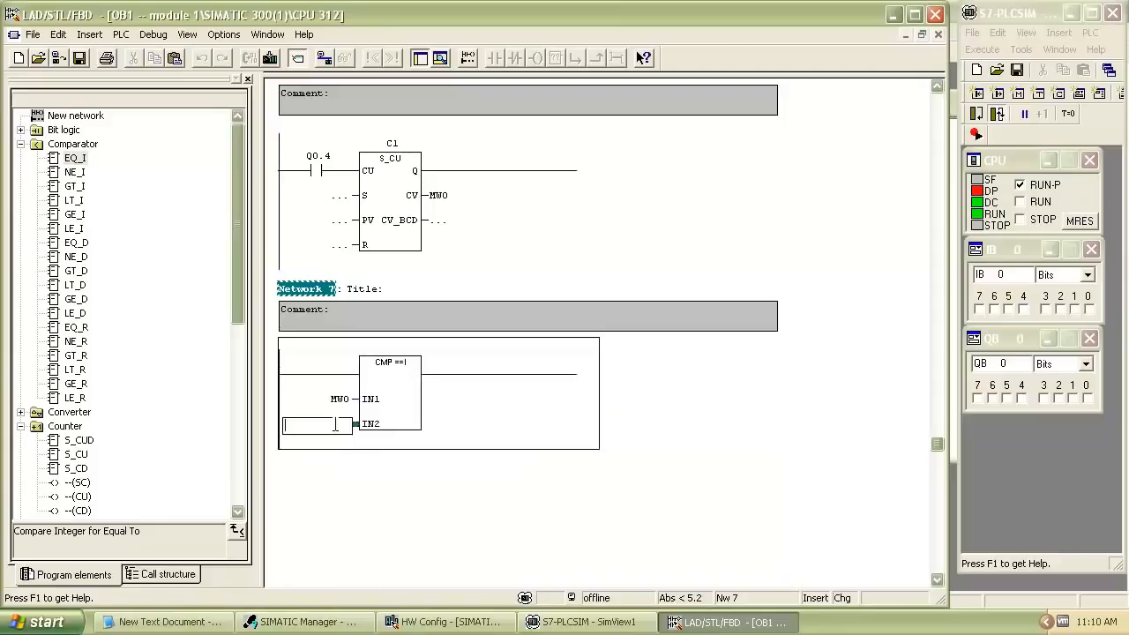
{"action": "type", "text": "5"}
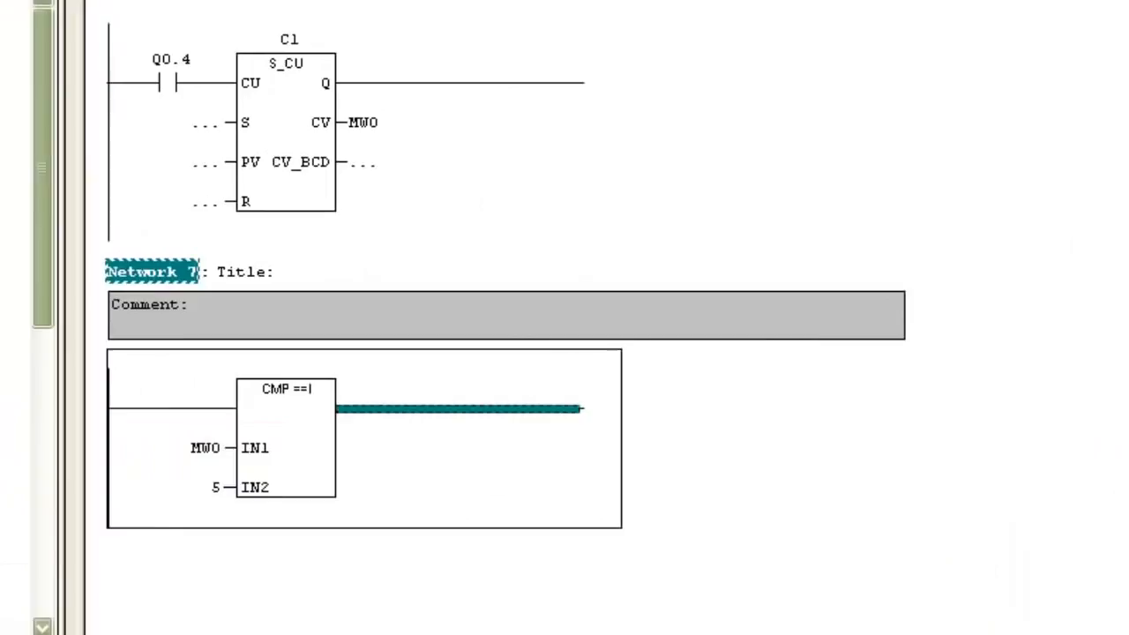
- Add an output coil after the comparator addressed M0.0
{"action": "left_click", "coordinate": [526, 410]}
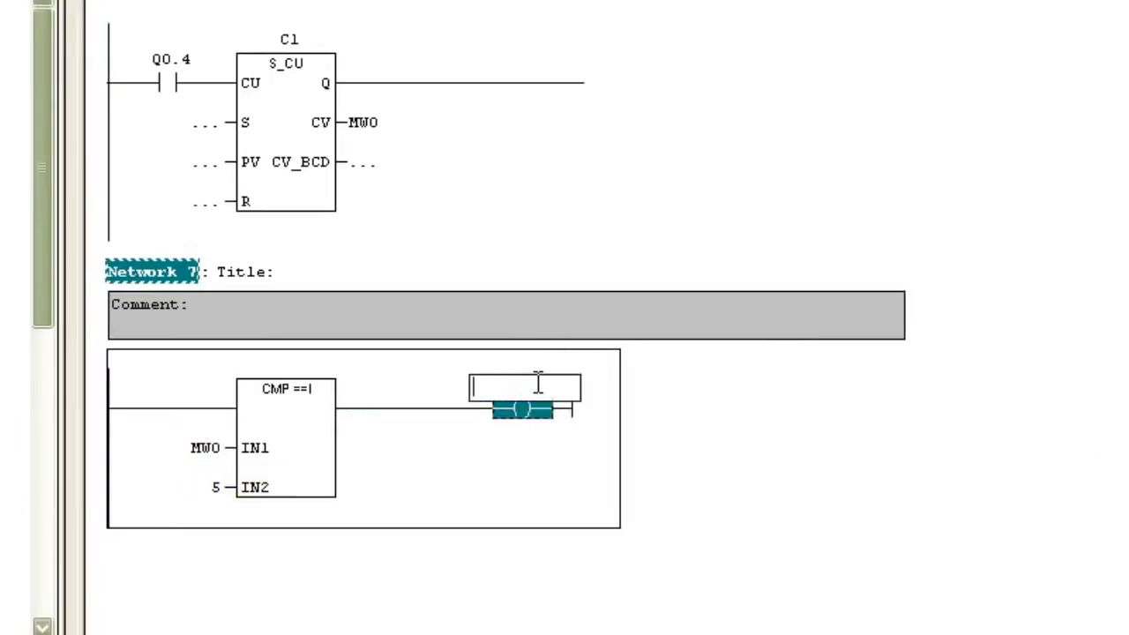
{"action": "type", "text": "m"}
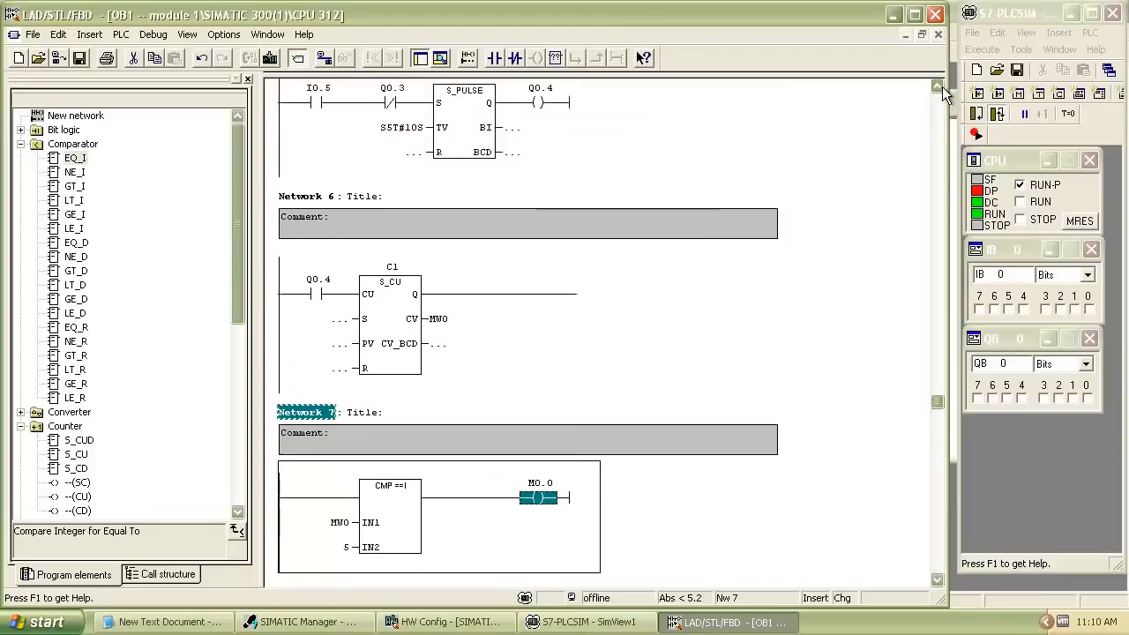
- Scroll through networks 6 and 7 while titling and commenting them
{"action": "scroll", "scroll_direction": "down", "scroll_amount": 3}
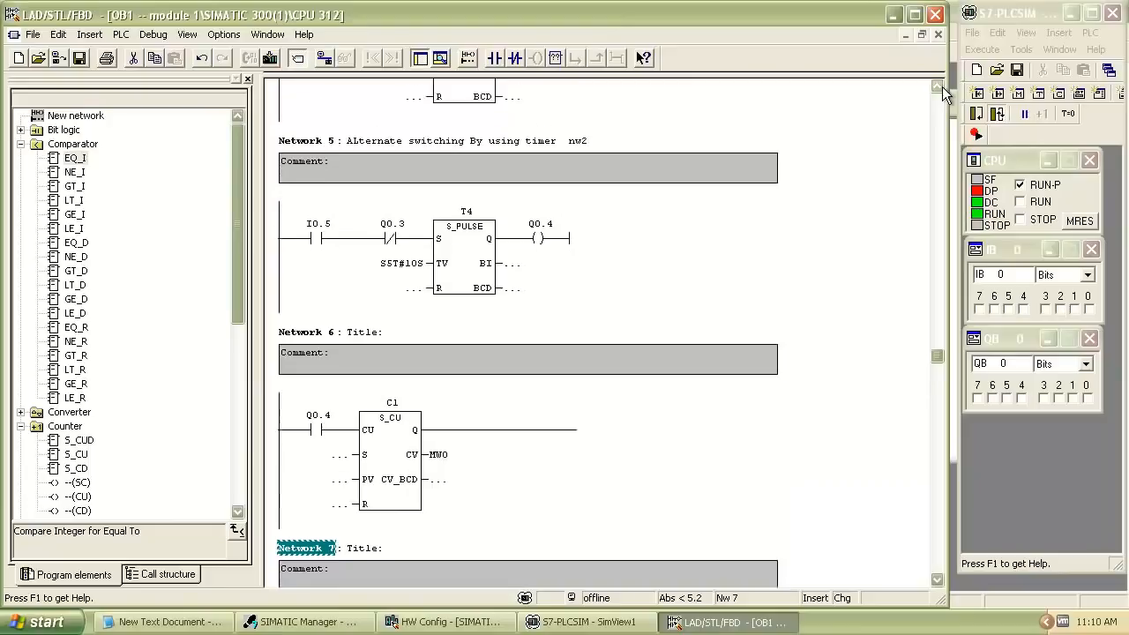
{"action": "mouse_move", "coordinate": [783, 173]}
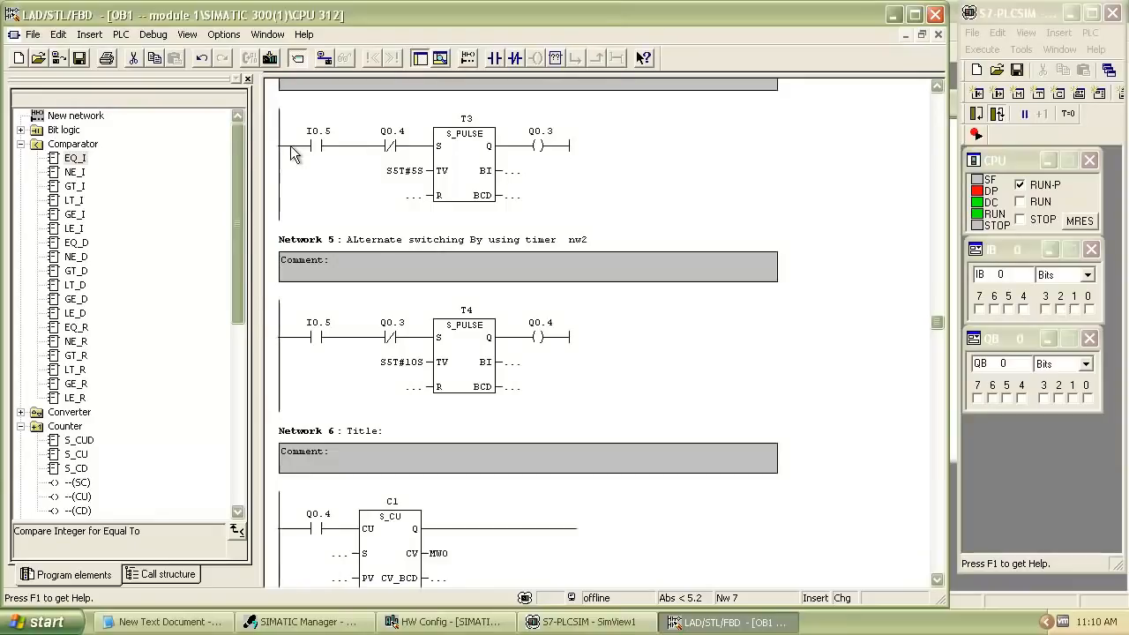
{"action": "mouse_move", "coordinate": [304, 154]}
{"action": "type", "text": "m"}
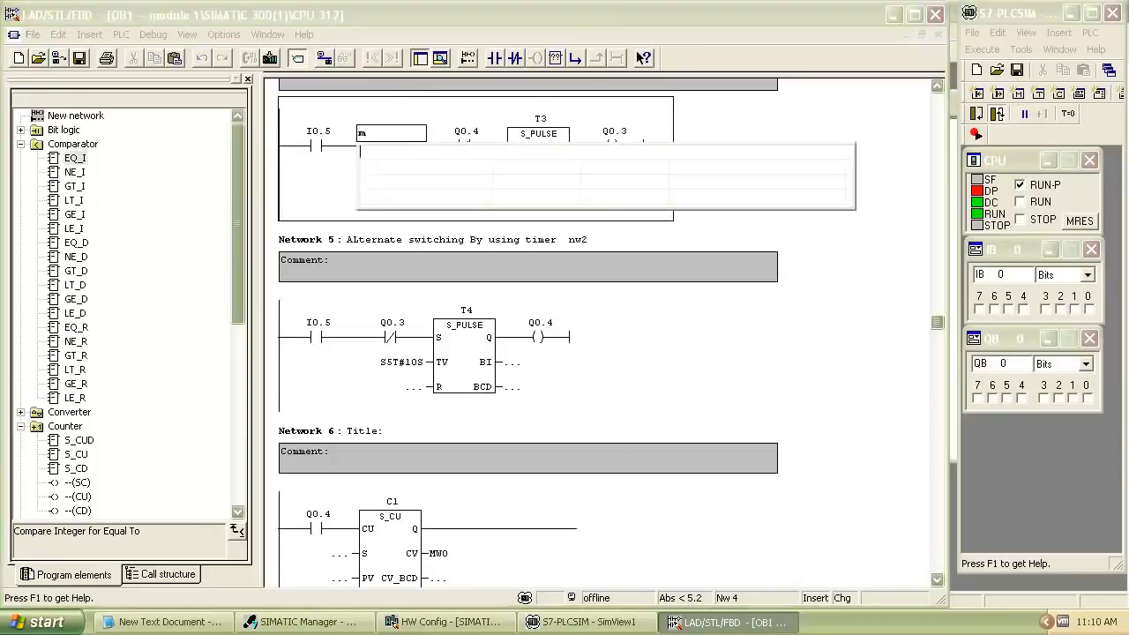
{"action": "scroll", "scroll_direction": "down", "scroll_amount": 3}
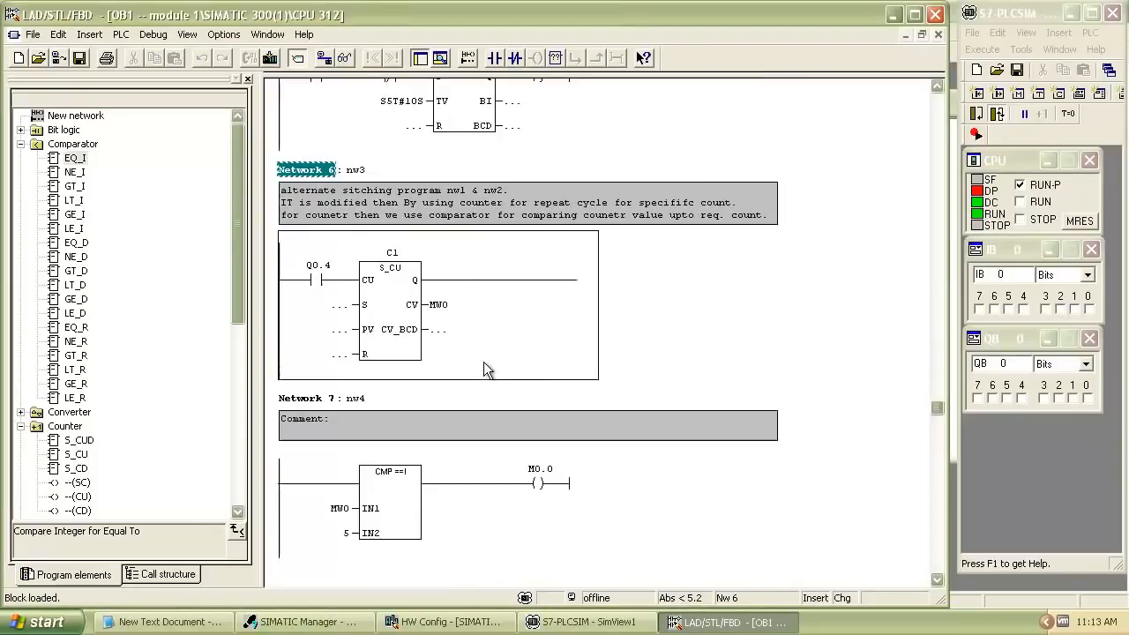
- Open OB1 online on the simulated PLC and enable live status monitoring
{"action": "left_click", "coordinate": [344, 58]}
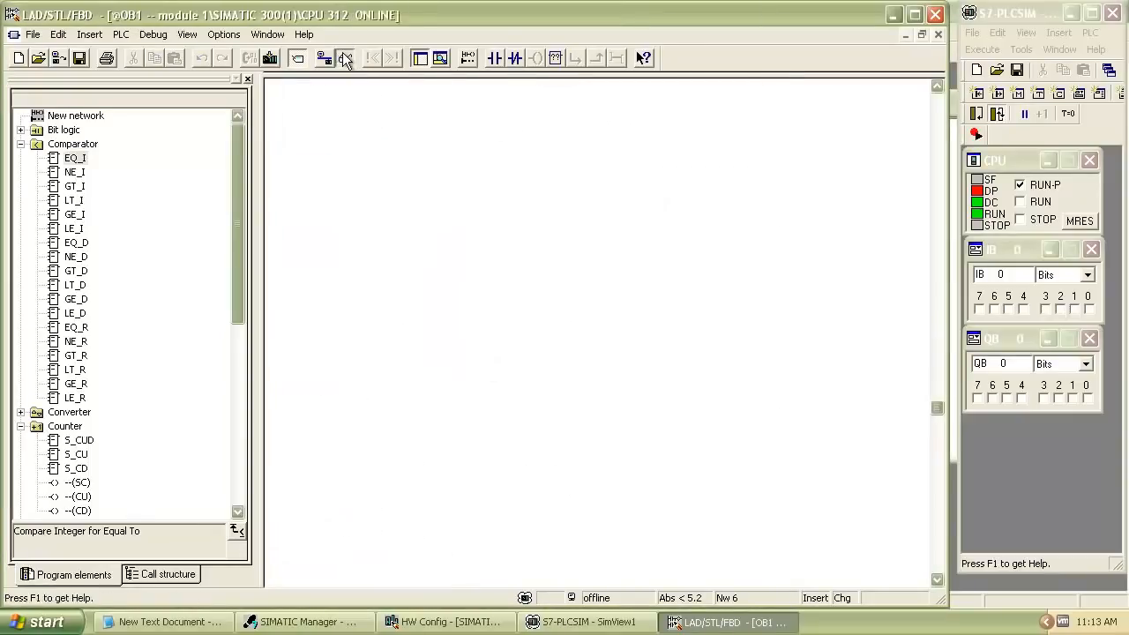
{"action": "left_click", "coordinate": [324, 57]}
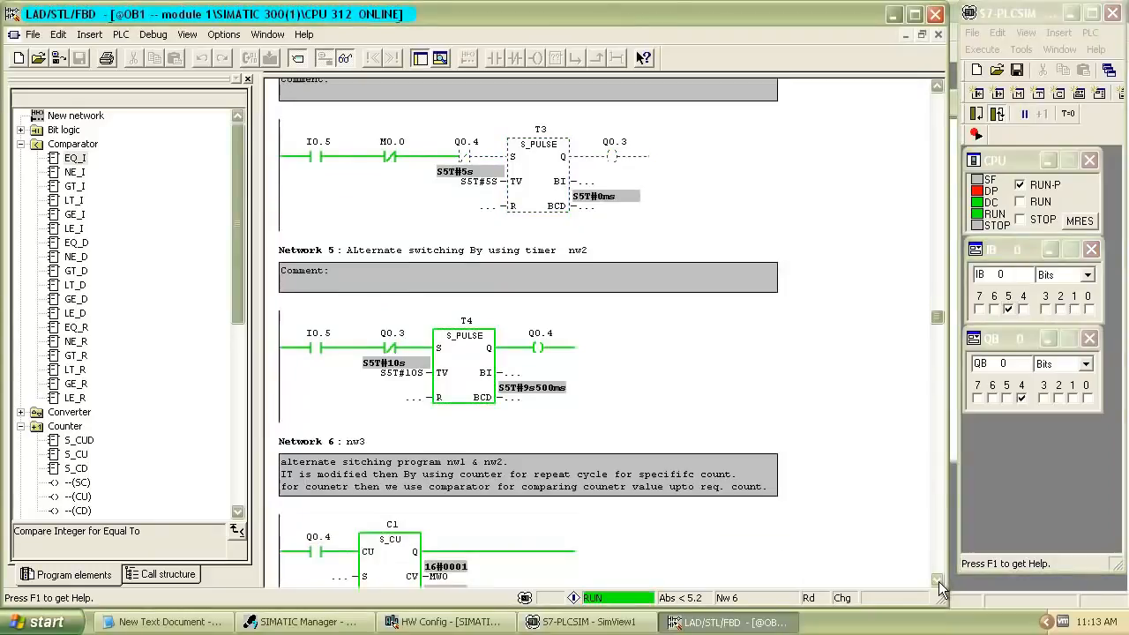
{"action": "scroll", "scroll_direction": "down", "scroll_amount": 3}
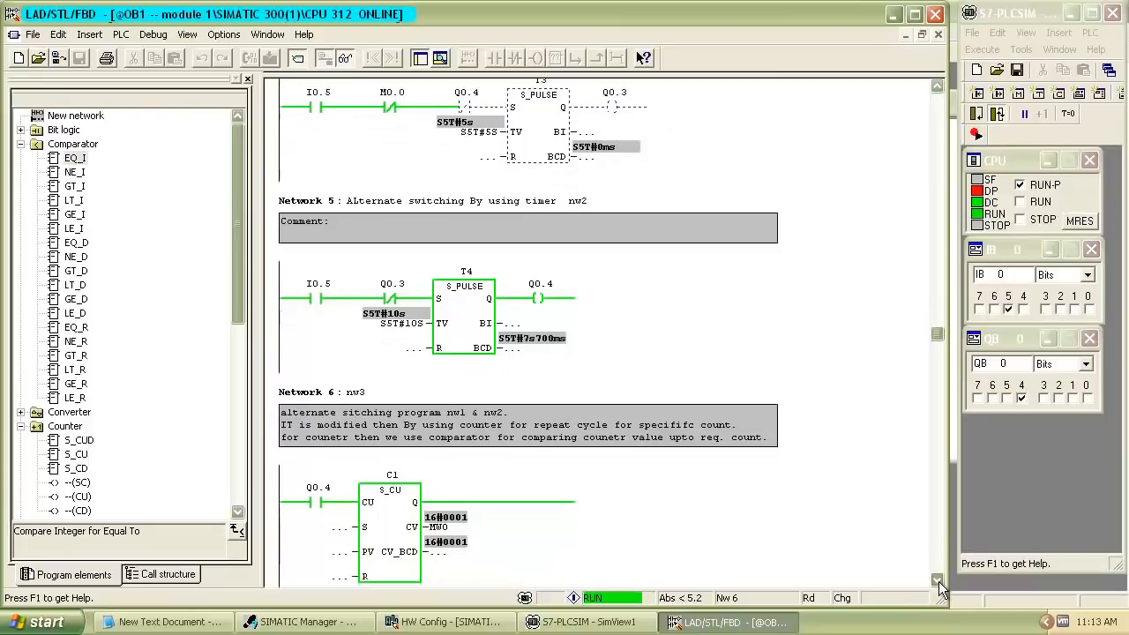
{"action": "scroll", "scroll_direction": "down", "scroll_amount": 3}
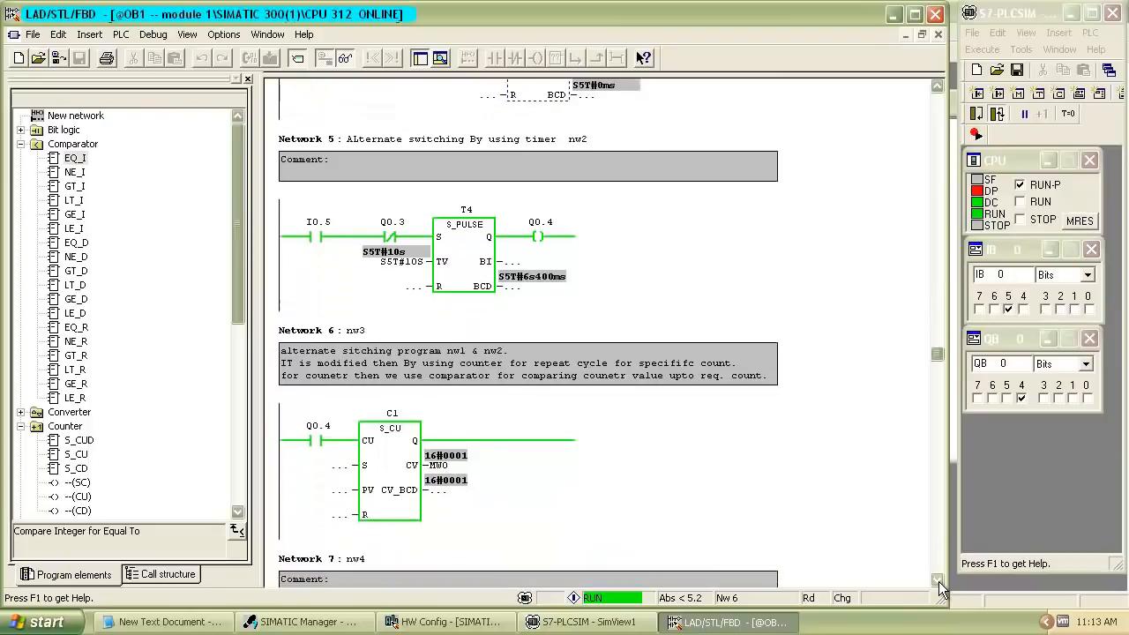
{"action": "scroll", "scroll_direction": "down", "scroll_amount": 3}
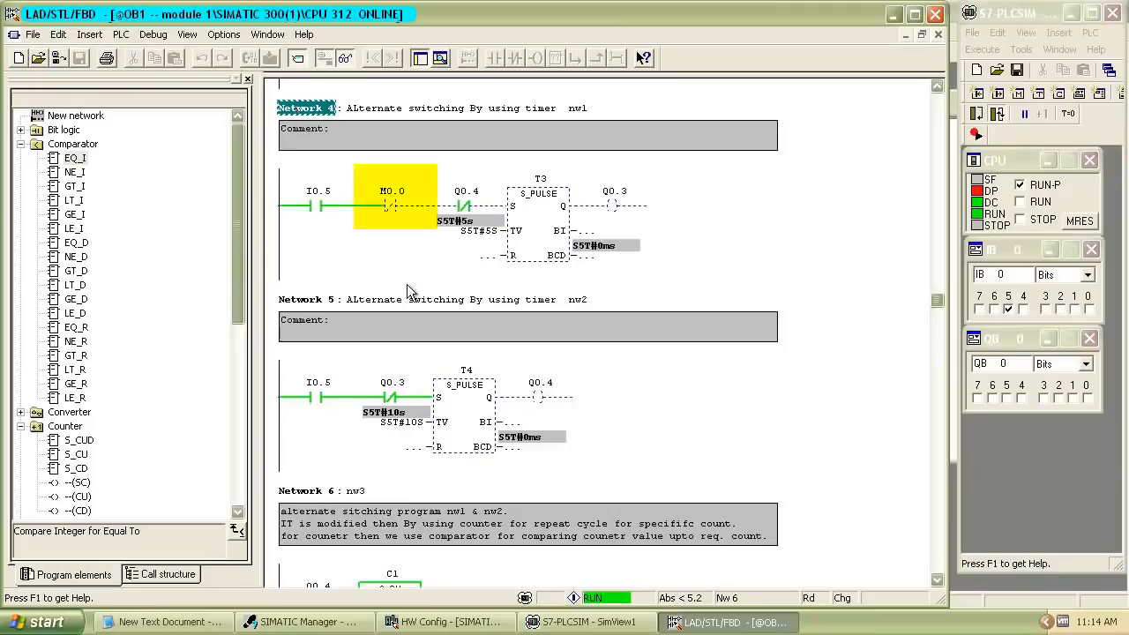
{"action": "mouse_move", "coordinate": [924, 561]}
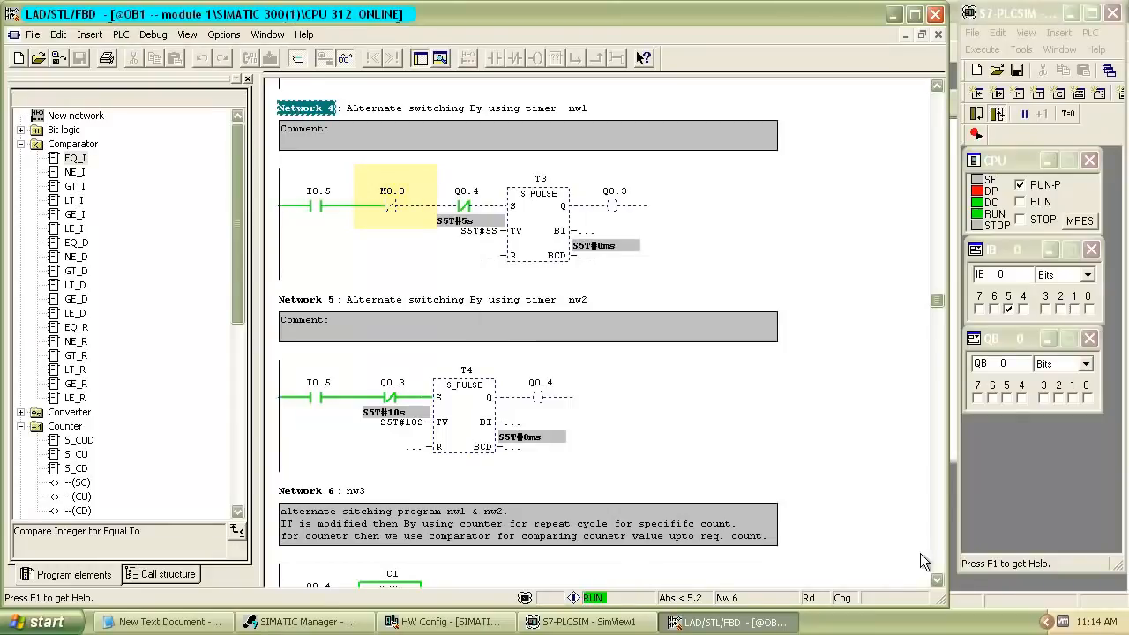
- Scroll the monitored OB1 to see counter C1 reach 16#0005 and the timers halt
{"action": "scroll", "scroll_direction": "down", "scroll_amount": 3}
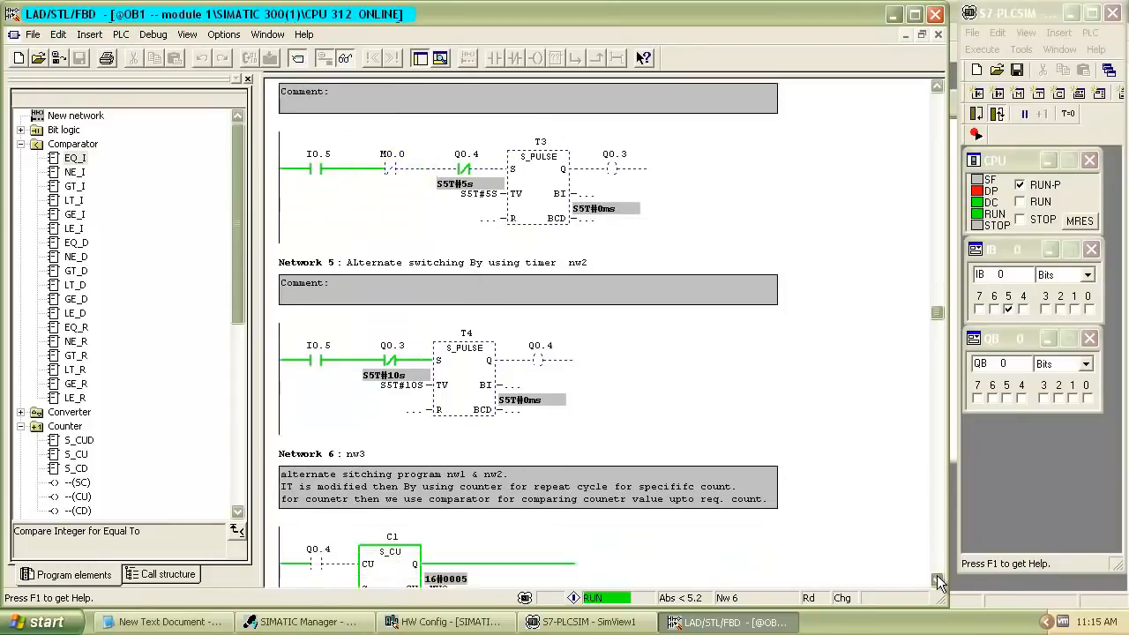